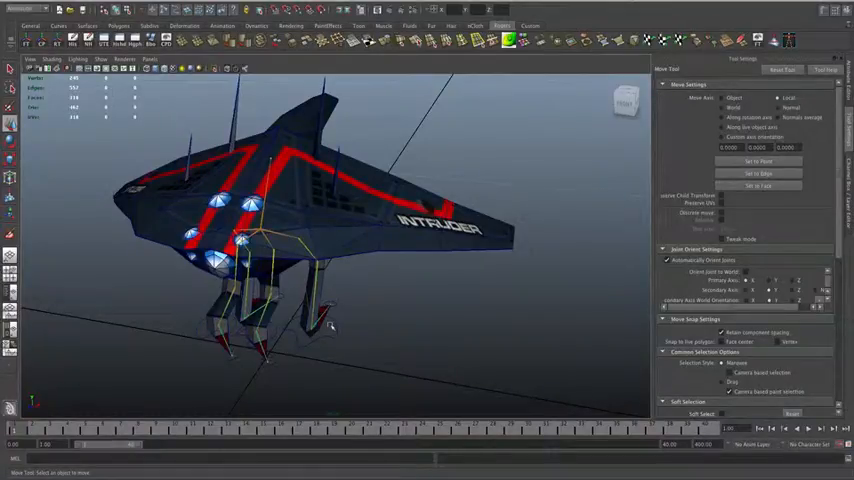
mouse_move(387, 337)
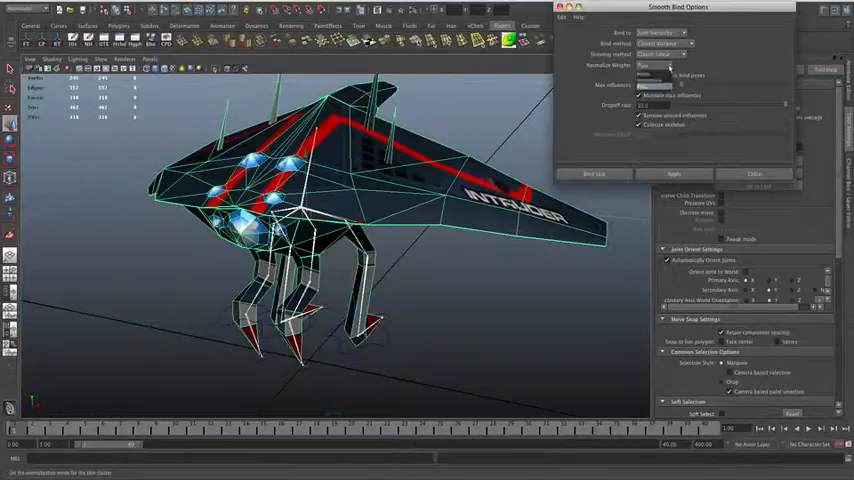
Smooth bind the ship to the joint hierarchy using closest distance, Classic Linear, normalized weights
left_click(660, 64)
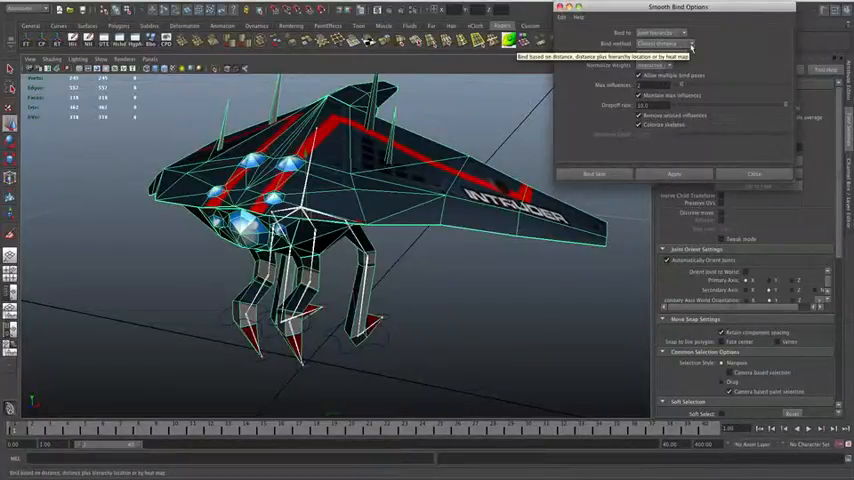
left_click(665, 44)
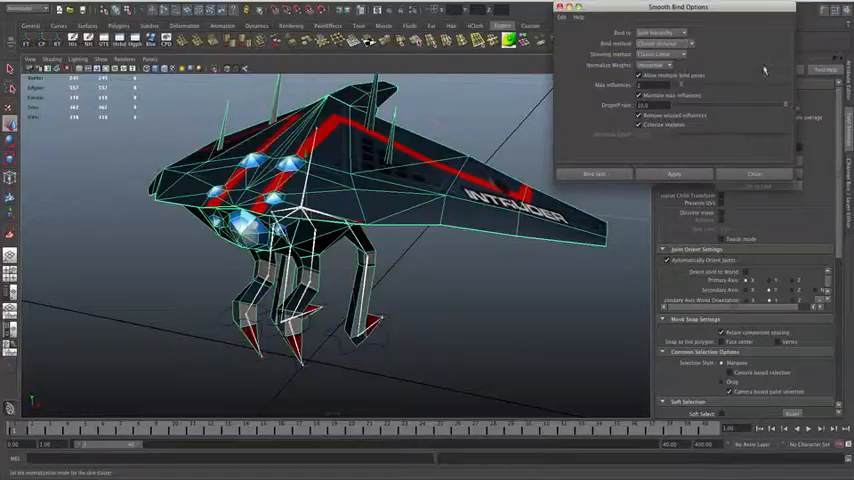
left_click(660, 33)
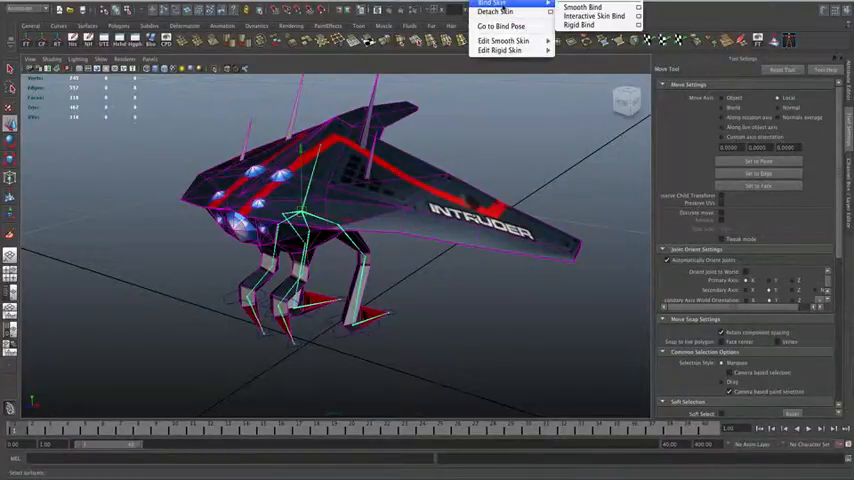
Activate the Paint Skin Weights Tool from Skin > Edit Smooth Skin
left_click(502, 40)
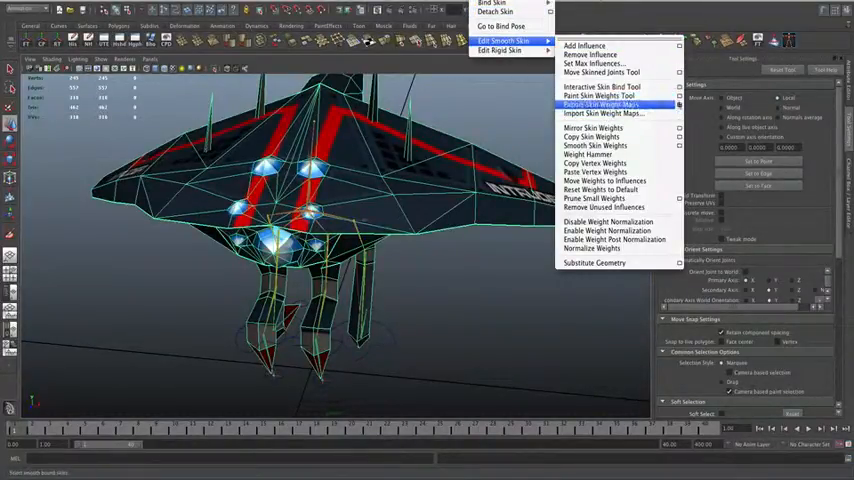
mouse_move(600, 95)
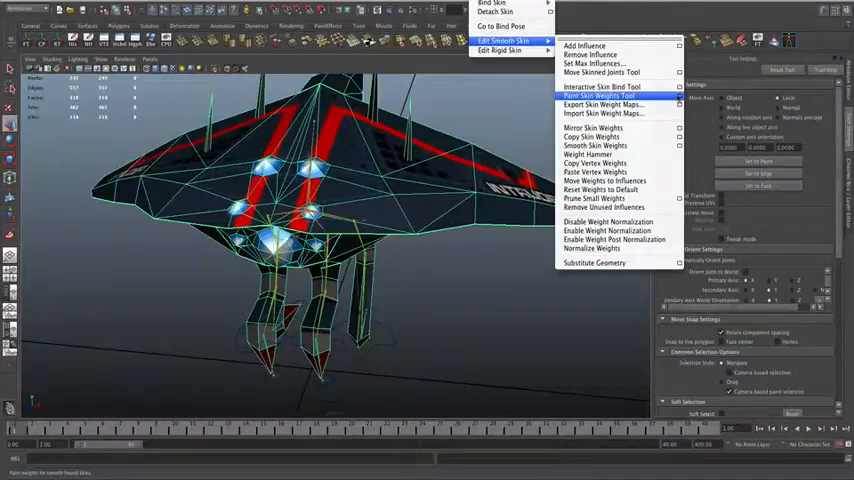
left_click(600, 96)
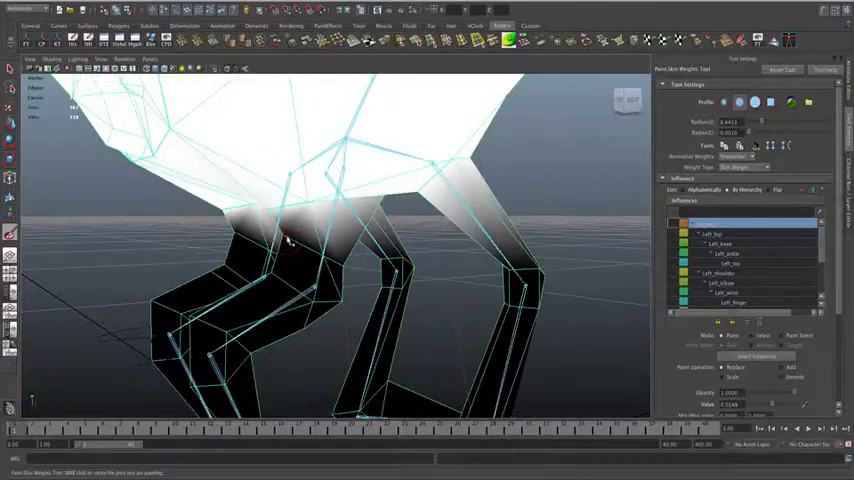
Paint hip joint influence across the top of the left leg
left_click_drag(290, 240, 340, 265)
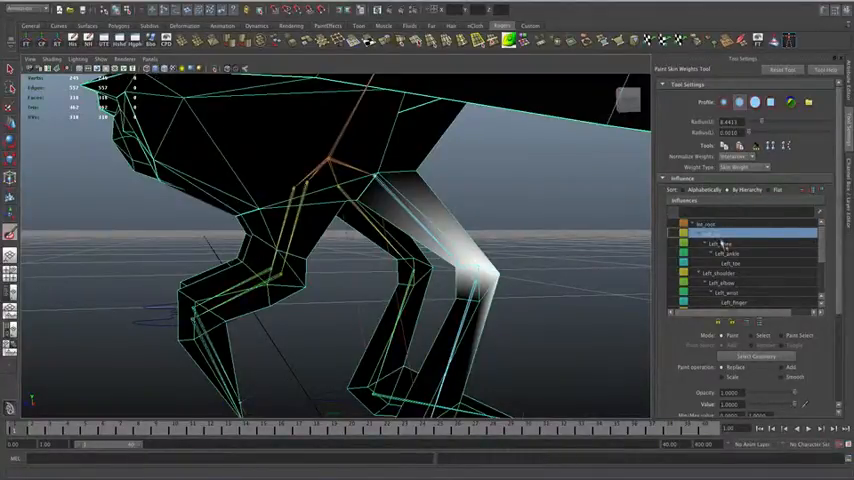
left_click(728, 243)
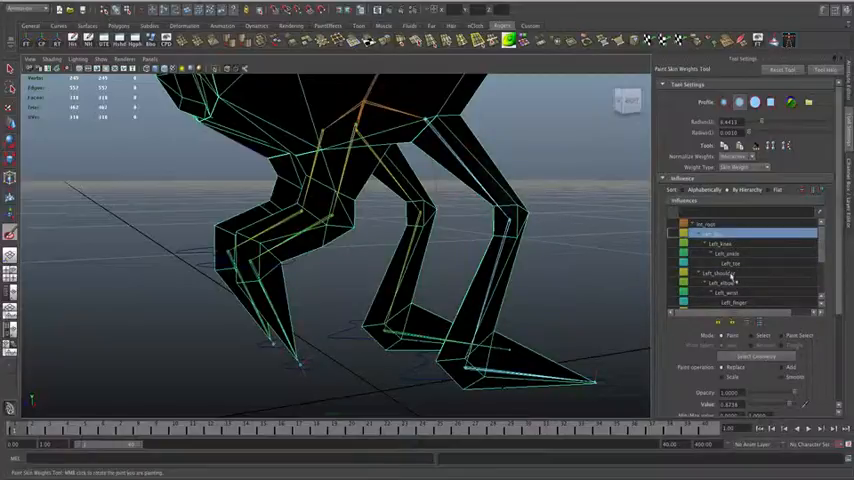
Exit weight painting by switching to the Move Tool
left_click(712, 223)
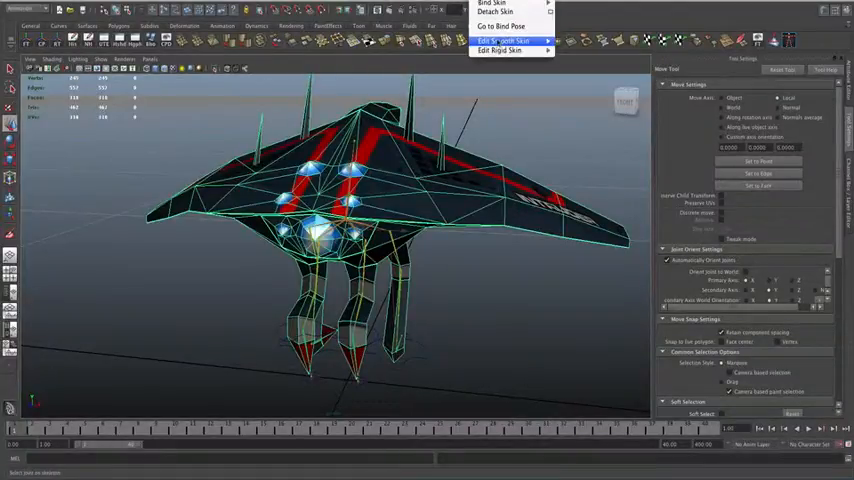
Reactivate the Paint Skin Weights Tool from Skin > Edit Smooth Skin
left_click(503, 40)
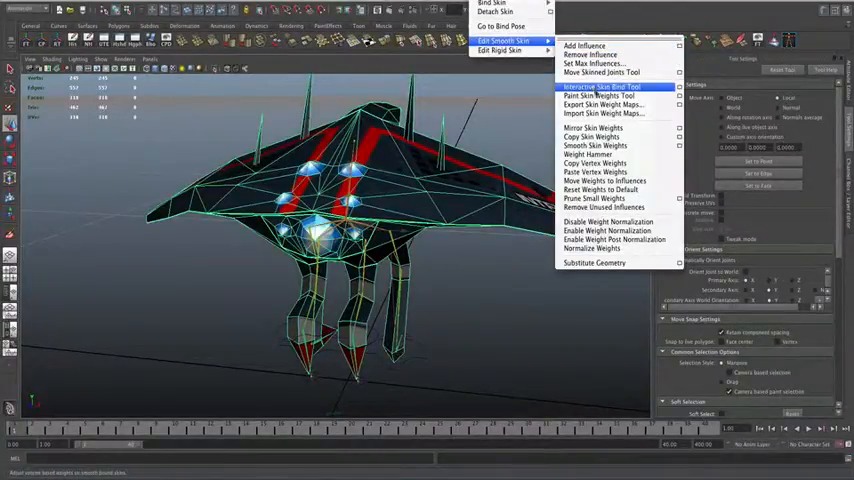
left_click(600, 87)
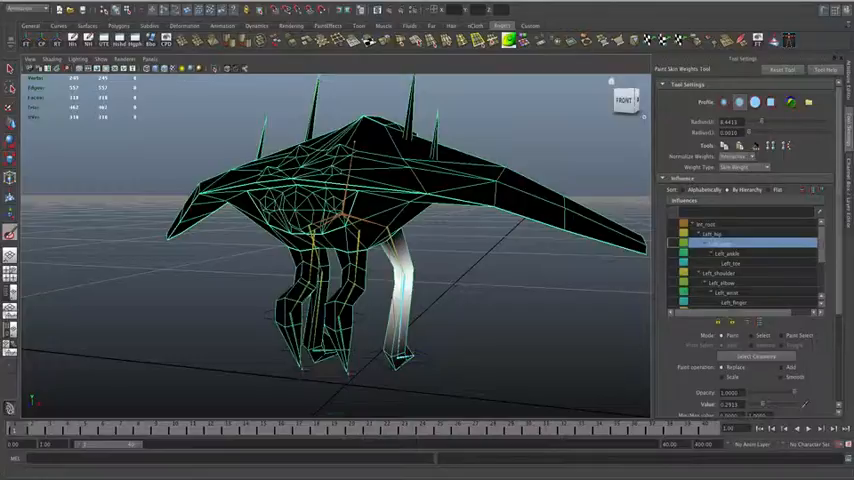
Mirror the left leg's skin weights across YZ onto the right leg
left_click(503, 40)
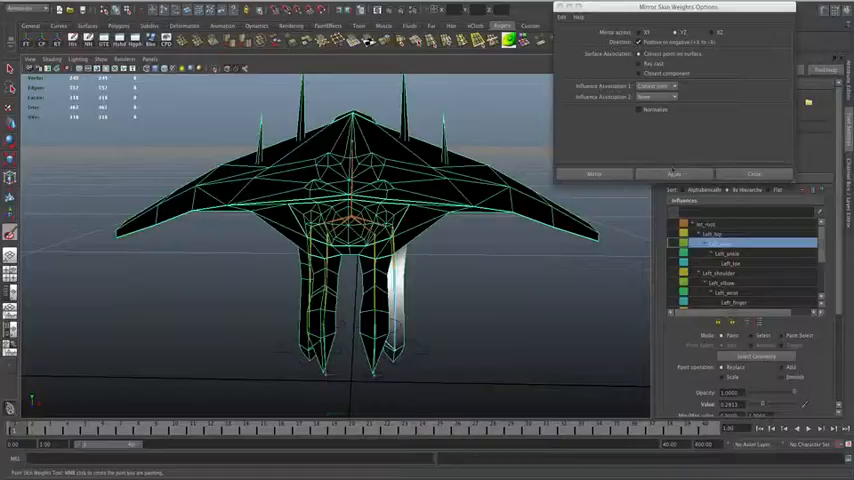
left_click(672, 173)
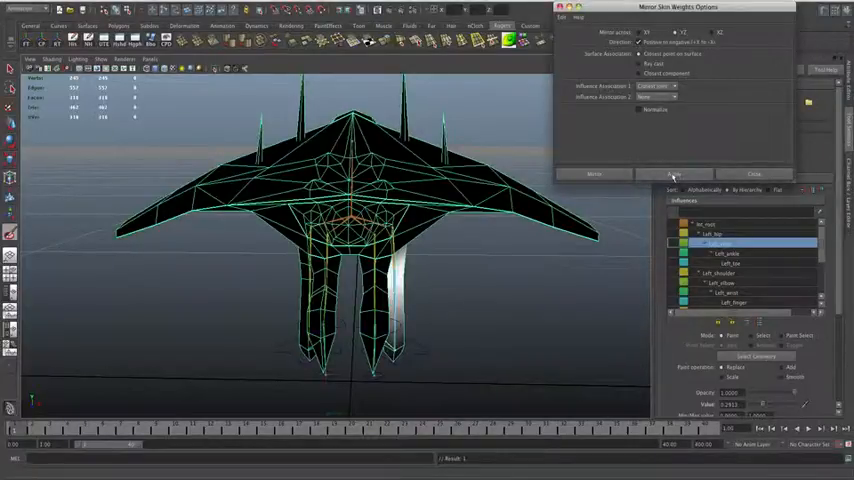